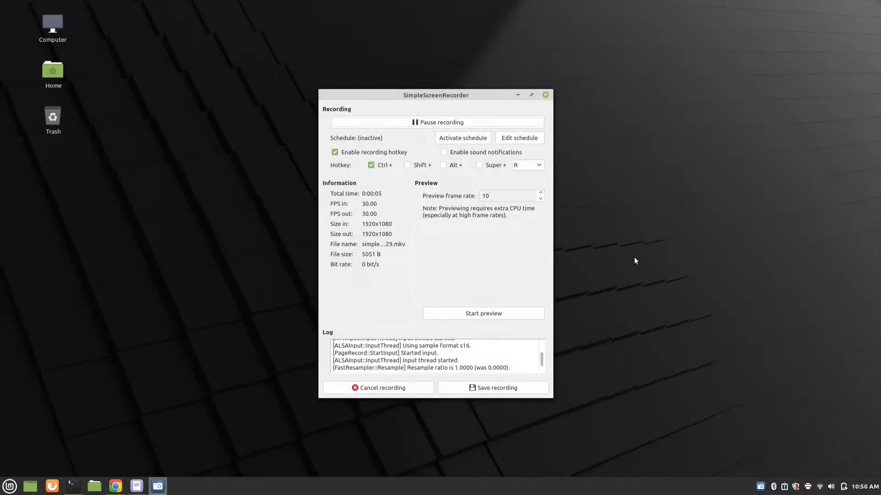
{"action": "mouse_move", "coordinate": [613, 166]}
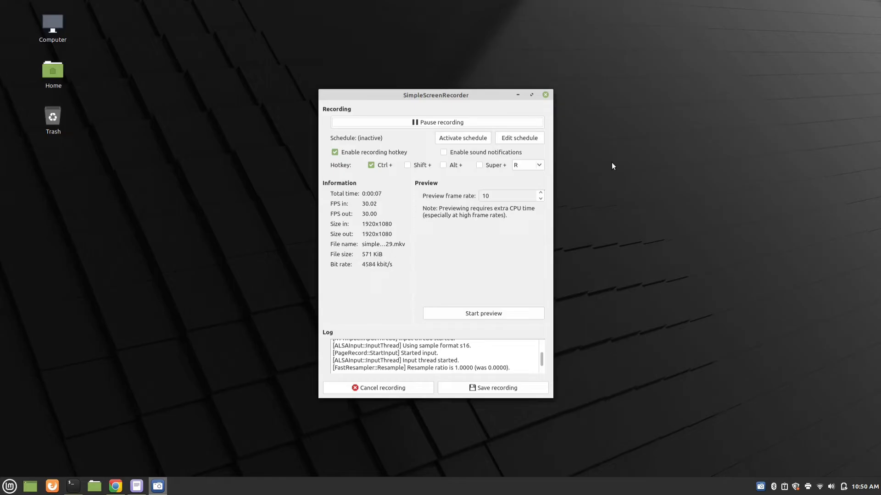
{"action": "mouse_move", "coordinate": [606, 120]}
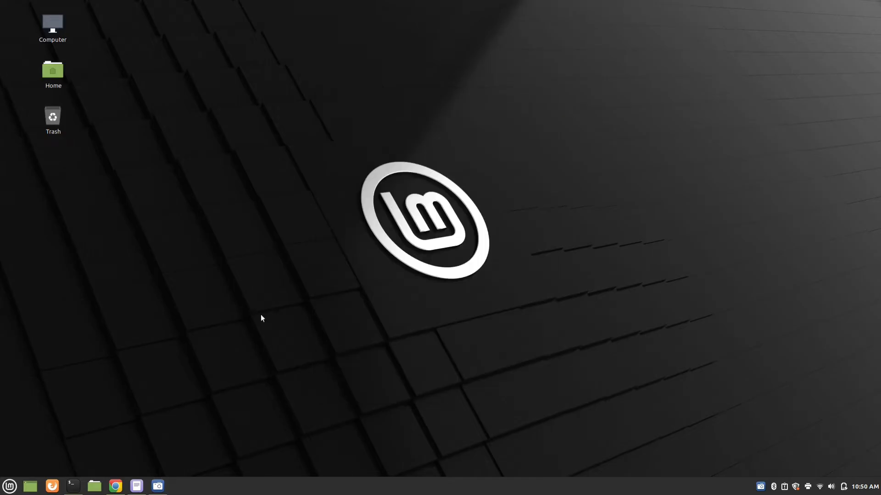
Start a terminal and enter the sudo apt-get update command
{"action": "left_click", "coordinate": [73, 486]}
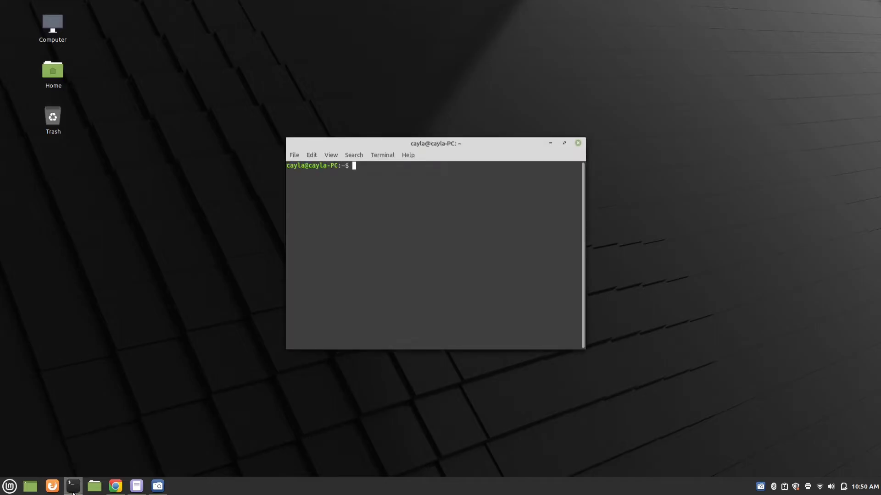
{"action": "type", "text": "sudo"}
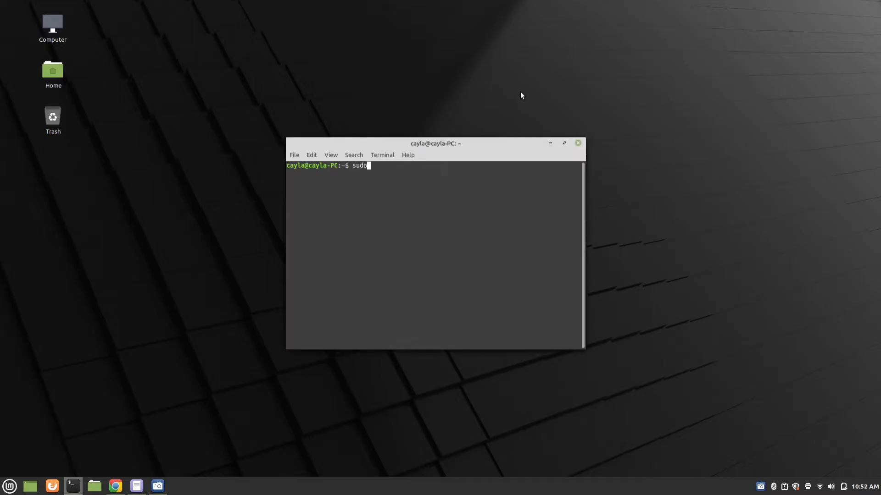
{"action": "type", "text": "apt"}
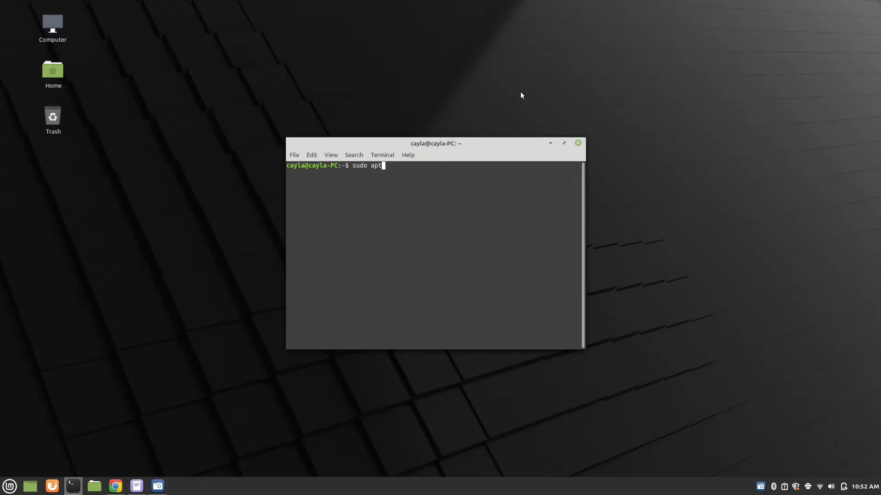
{"action": "type", "text": "-get"}
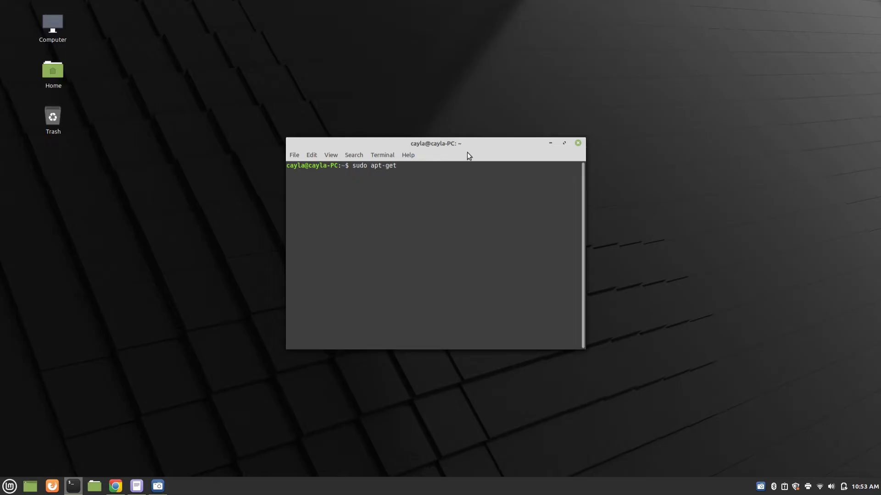
{"action": "type", "text": "update"}
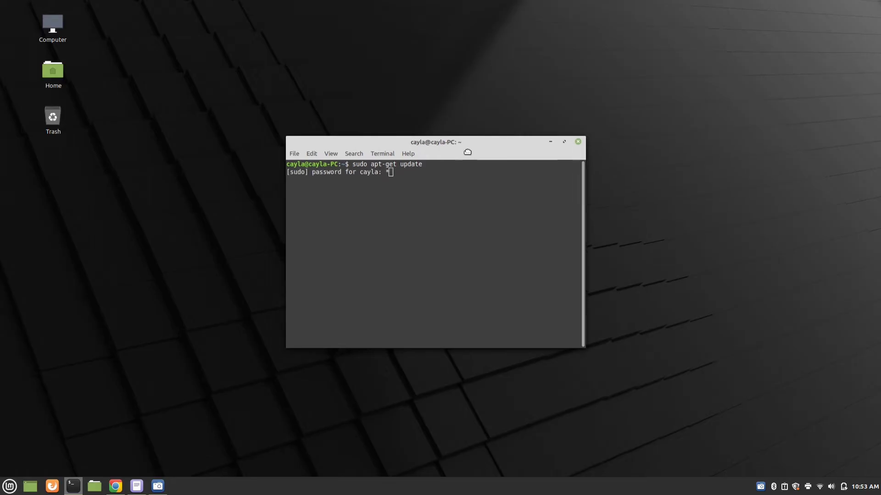
Supply the sudo password, retrying after a mistype, so the package lists refresh
{"action": "type", "text": "******"}
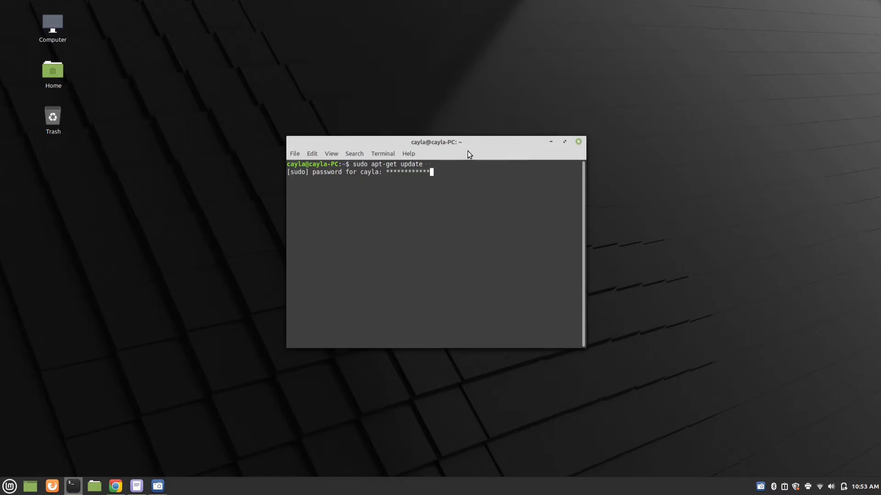
{"action": "type", "text": "****"}
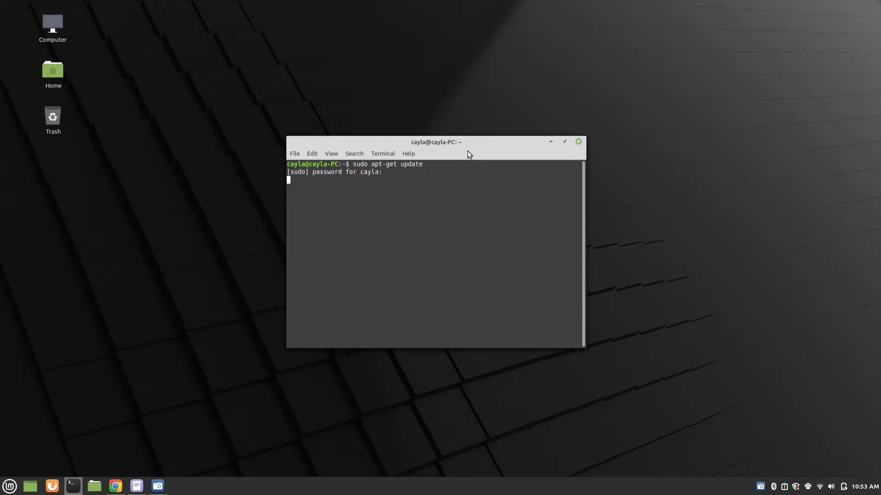
{"action": "key", "text": "Return"}
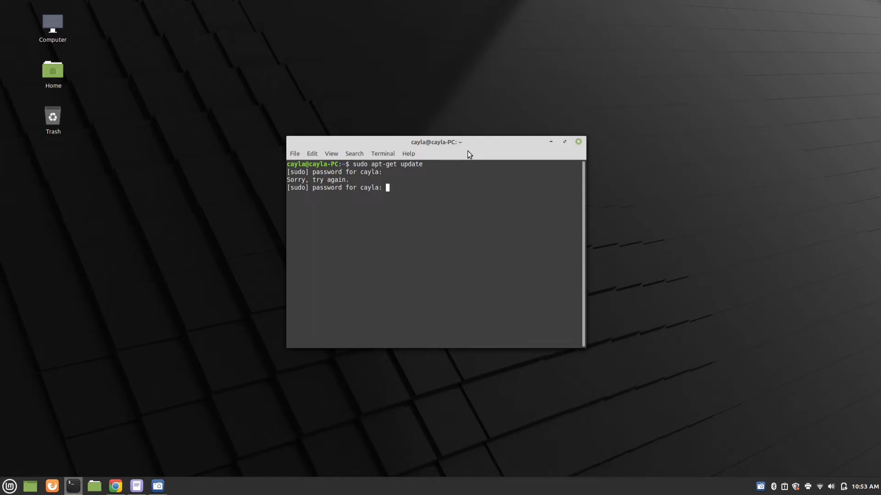
{"action": "type", "text": "******"}
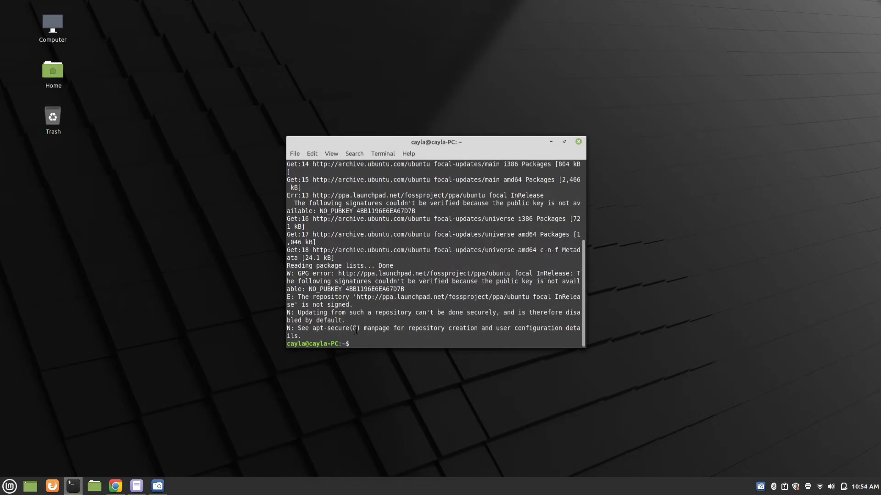
Install the cheese package with sudo apt-get -y install cheese
{"action": "type", "text": "sudo"}
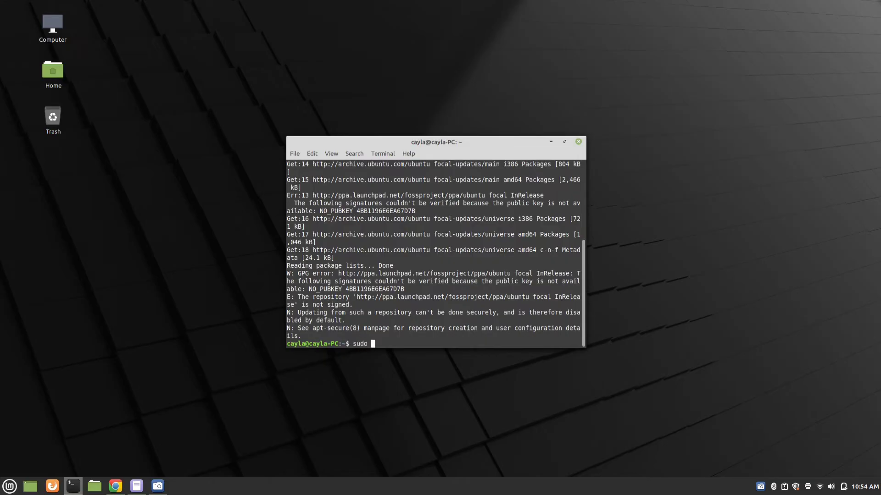
{"action": "type", "text": "apt-"}
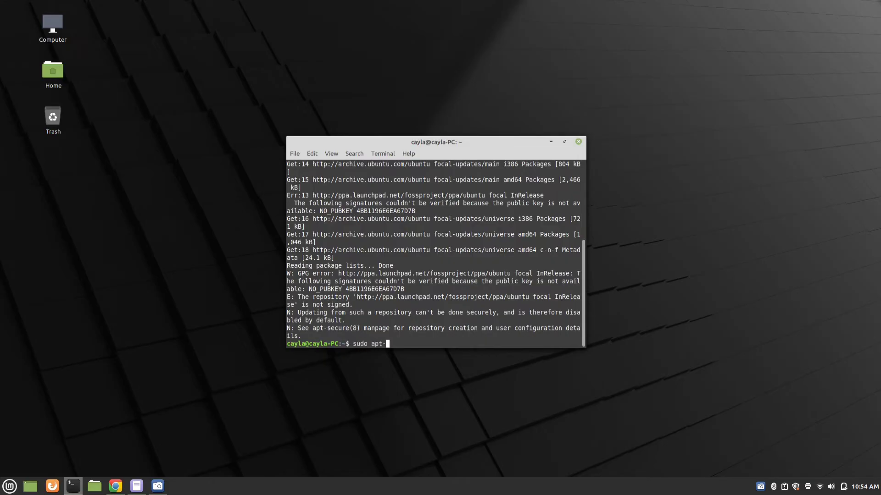
{"action": "type", "text": "get -"}
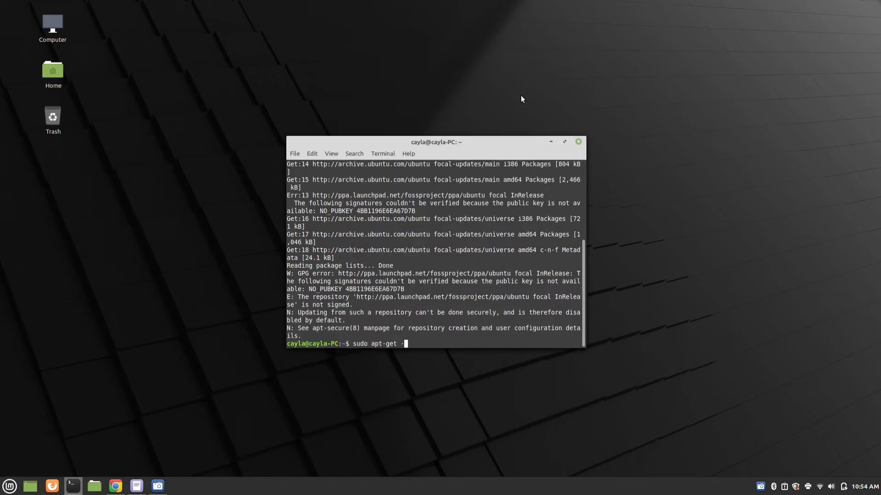
{"action": "type", "text": "y"}
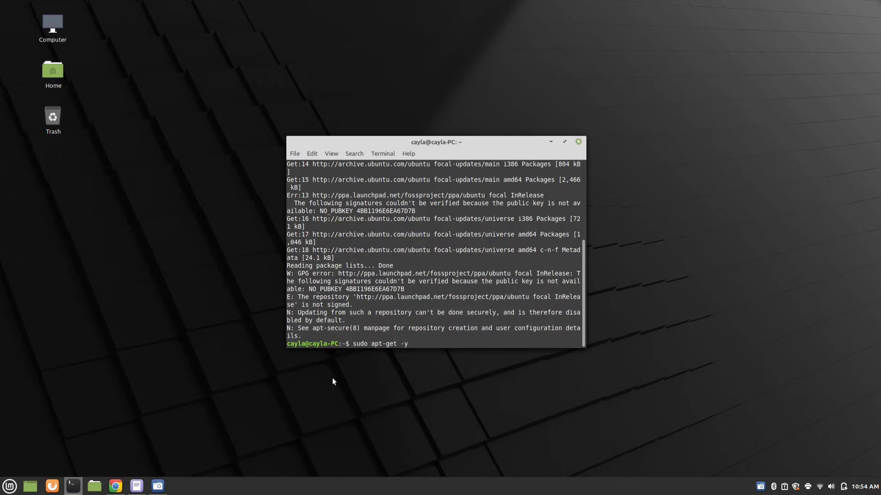
{"action": "type", "text": "insta"}
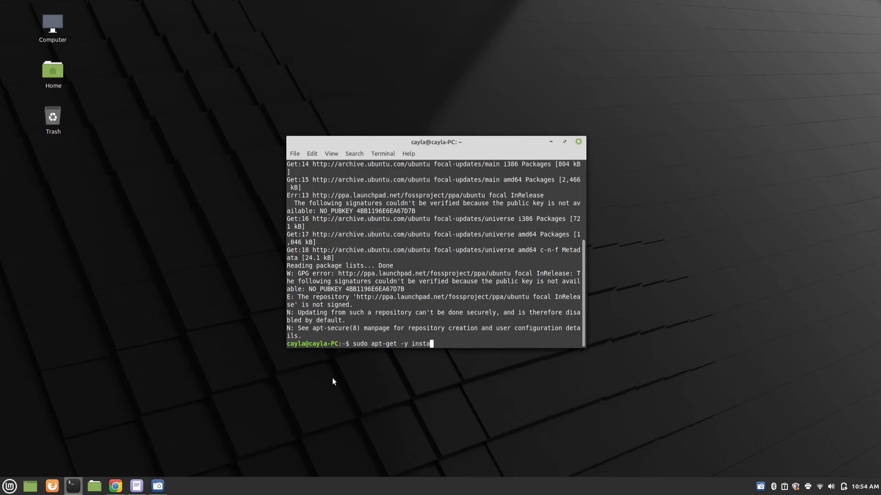
{"action": "type", "text": "ll chee"}
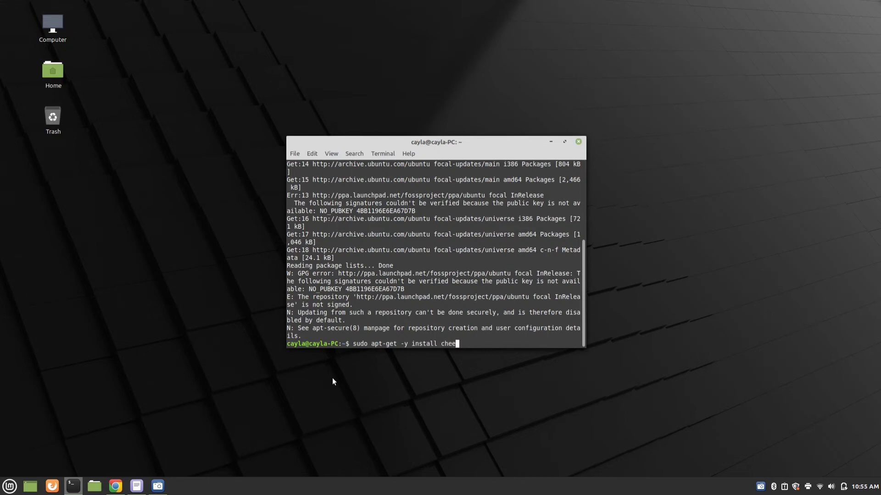
{"action": "type", "text": "se"}
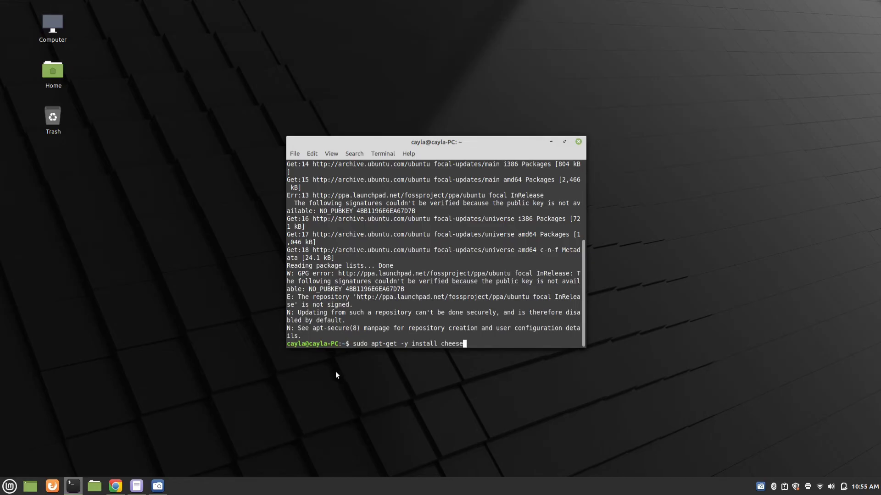
{"action": "key", "text": "Return"}
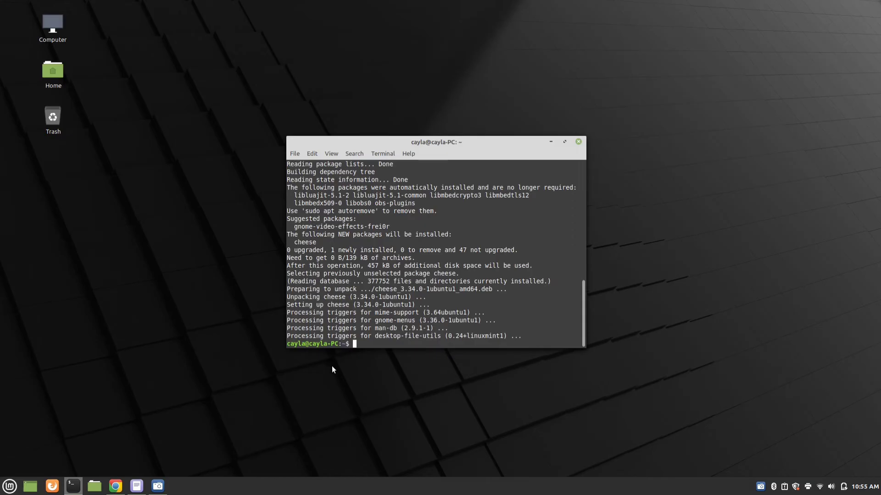
Exit the shell to close the terminal window
{"action": "type", "text": "exit"}
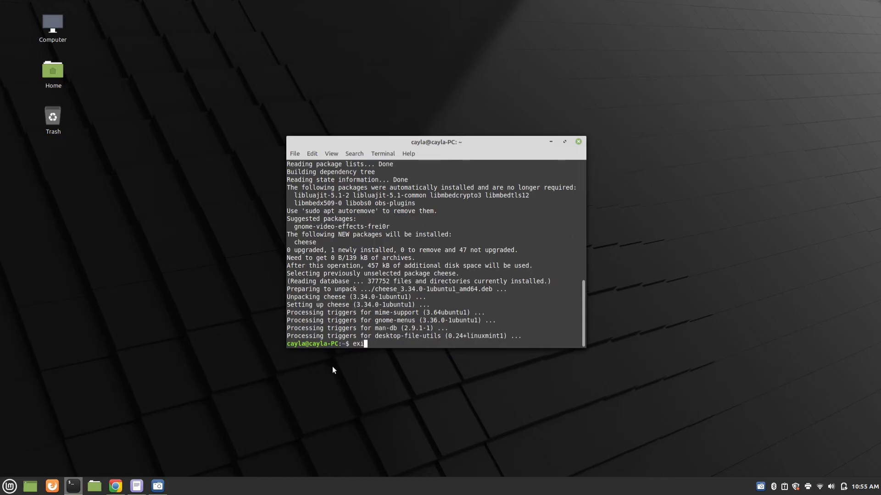
{"action": "key", "text": "Return"}
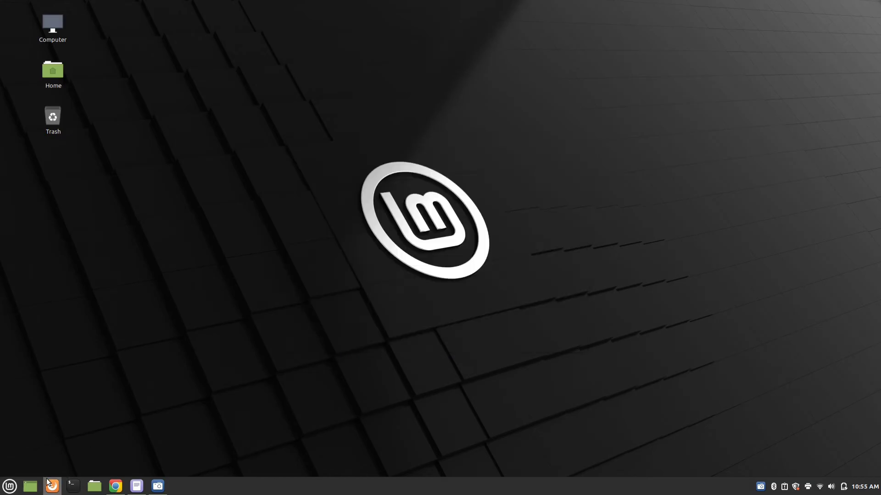
Search the Mint menu for 'chee' and launch Cheese from the results
{"action": "left_click", "coordinate": [8, 486]}
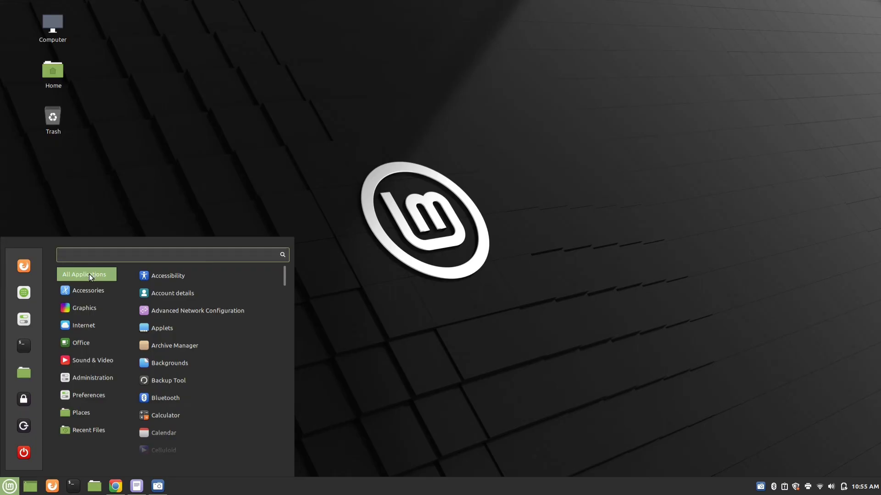
{"action": "type", "text": "d"}
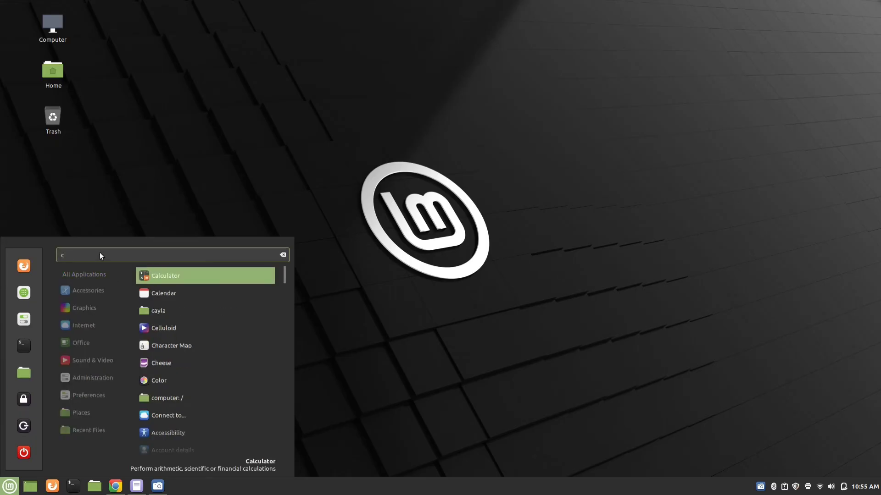
{"action": "type", "text": "chee"}
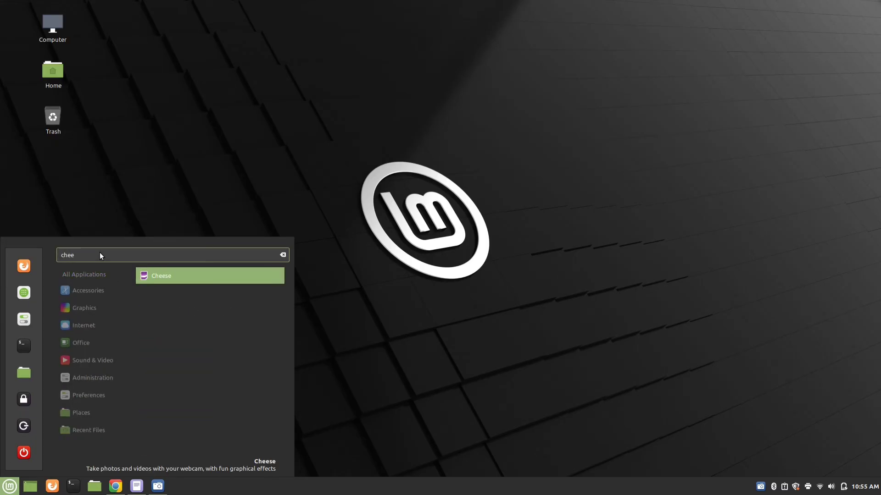
{"action": "left_click", "coordinate": [162, 275]}
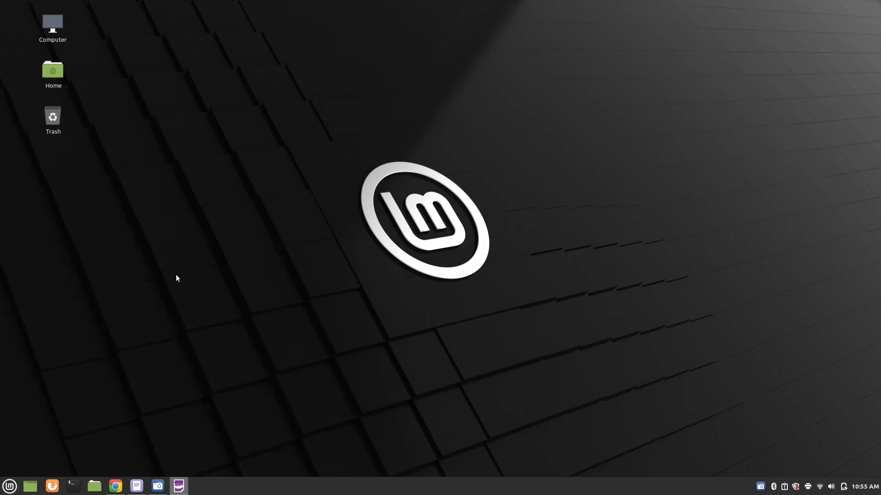
{"action": "left_click", "coordinate": [158, 486]}
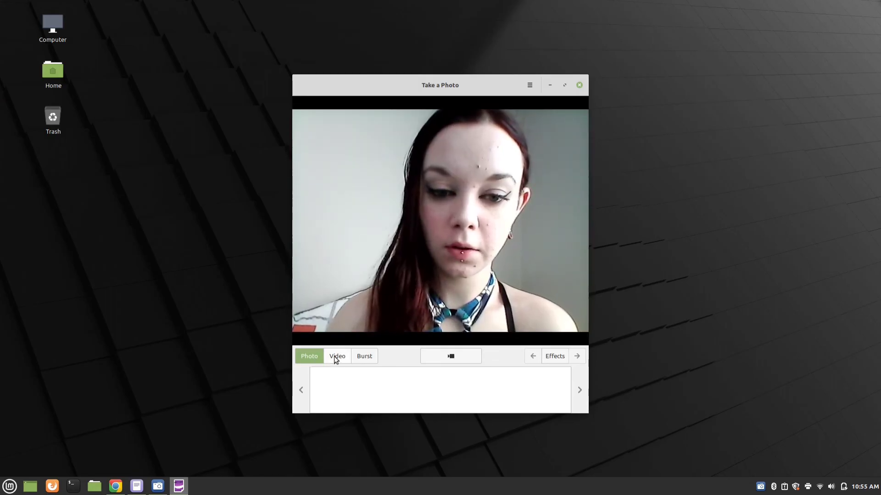
Try Burst mode, return to Photo mode, then close Cheese
{"action": "left_click", "coordinate": [364, 356]}
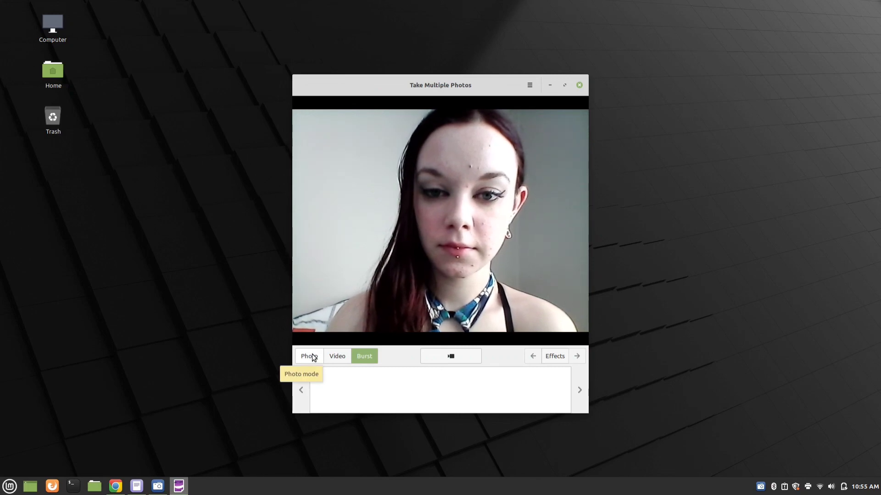
{"action": "left_click", "coordinate": [309, 356]}
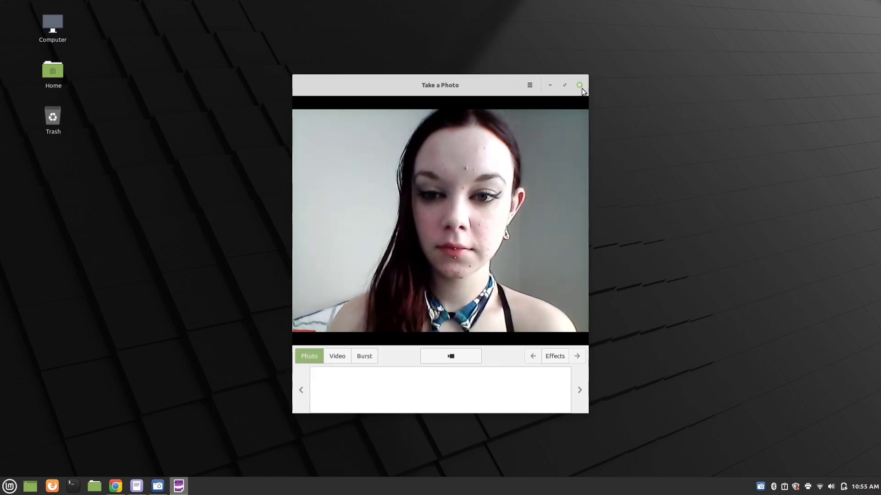
{"action": "left_click", "coordinate": [579, 84]}
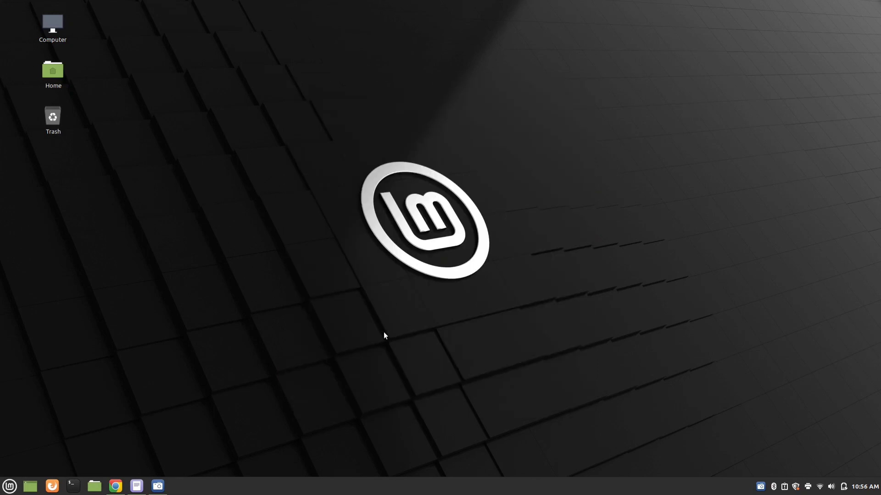